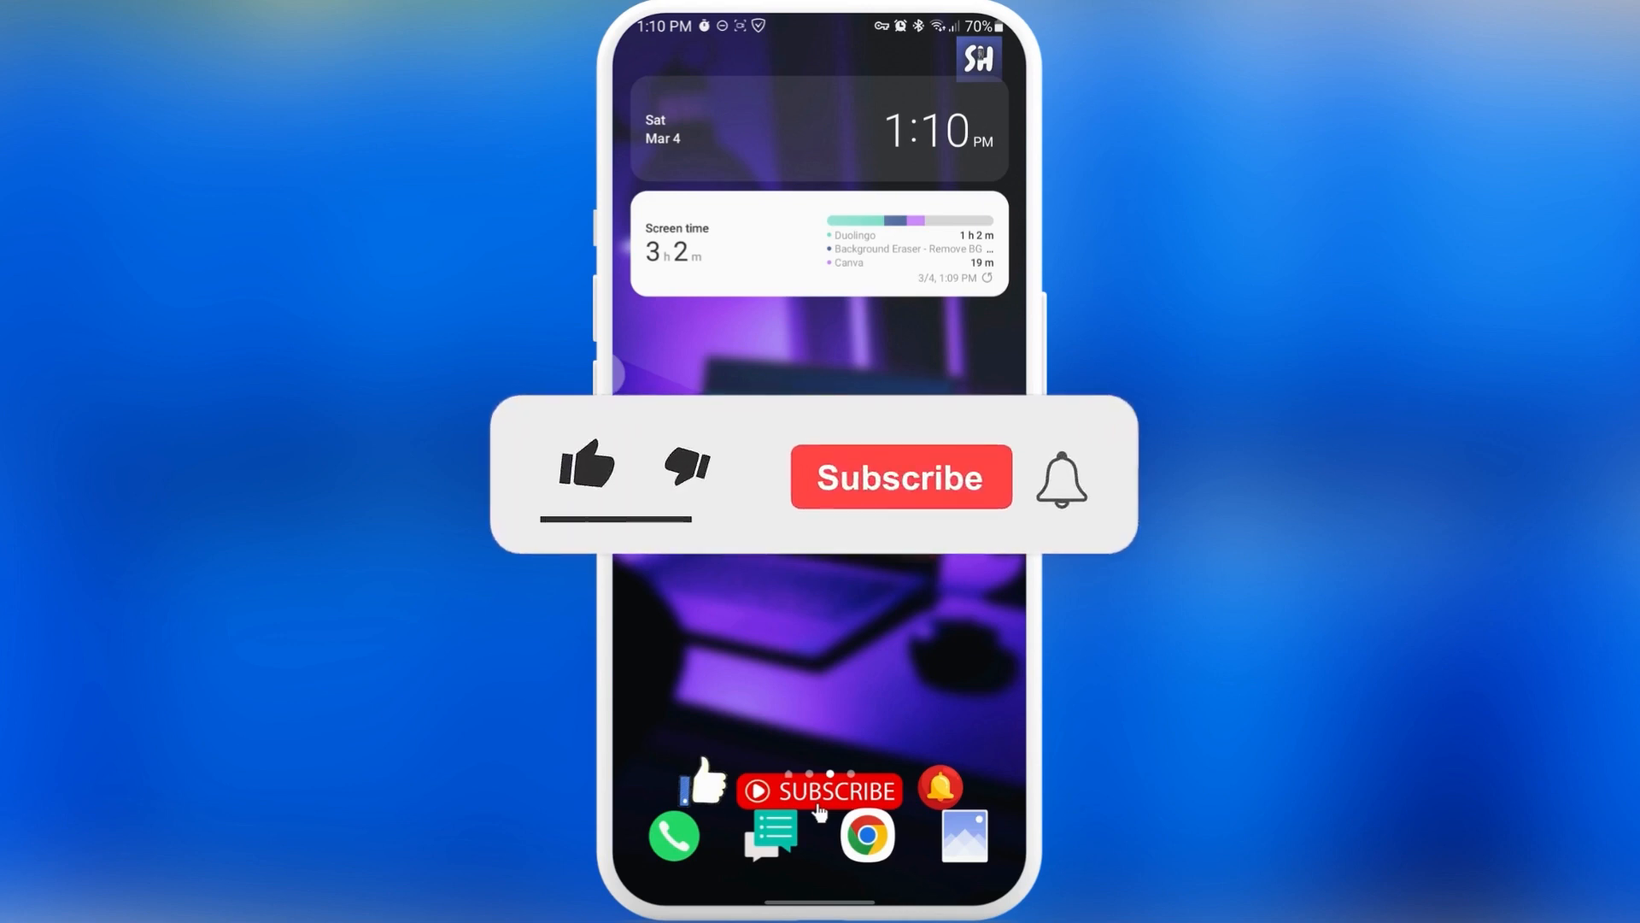
Open Settings and go to Battery and device care to view the 128 GB storage breakdown
click(588, 466)
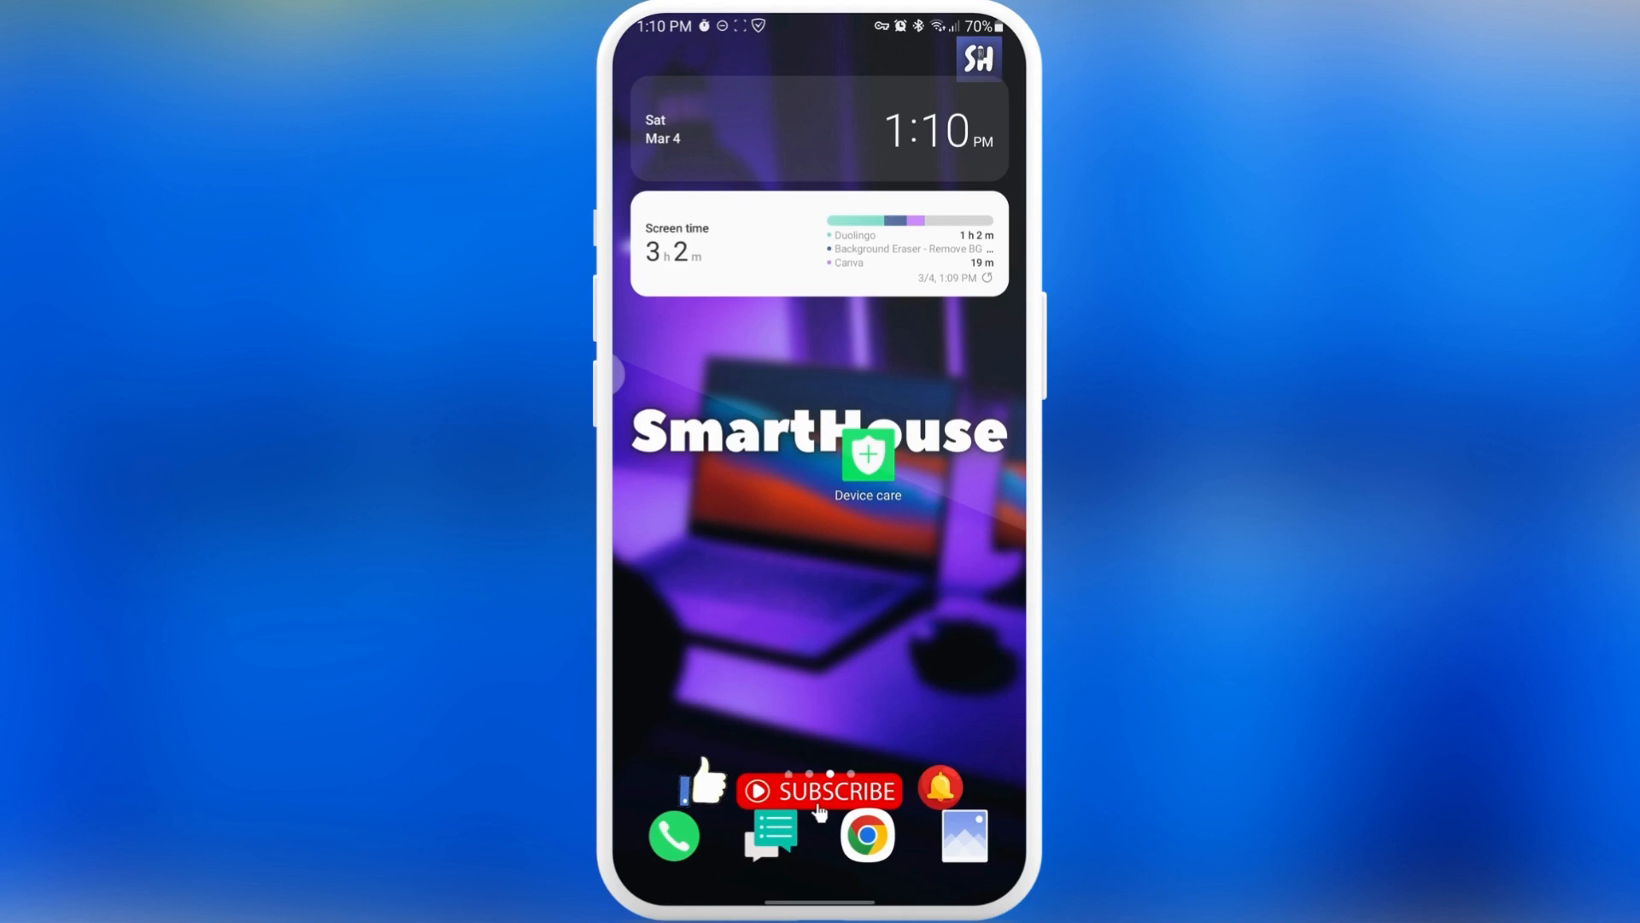
click(867, 455)
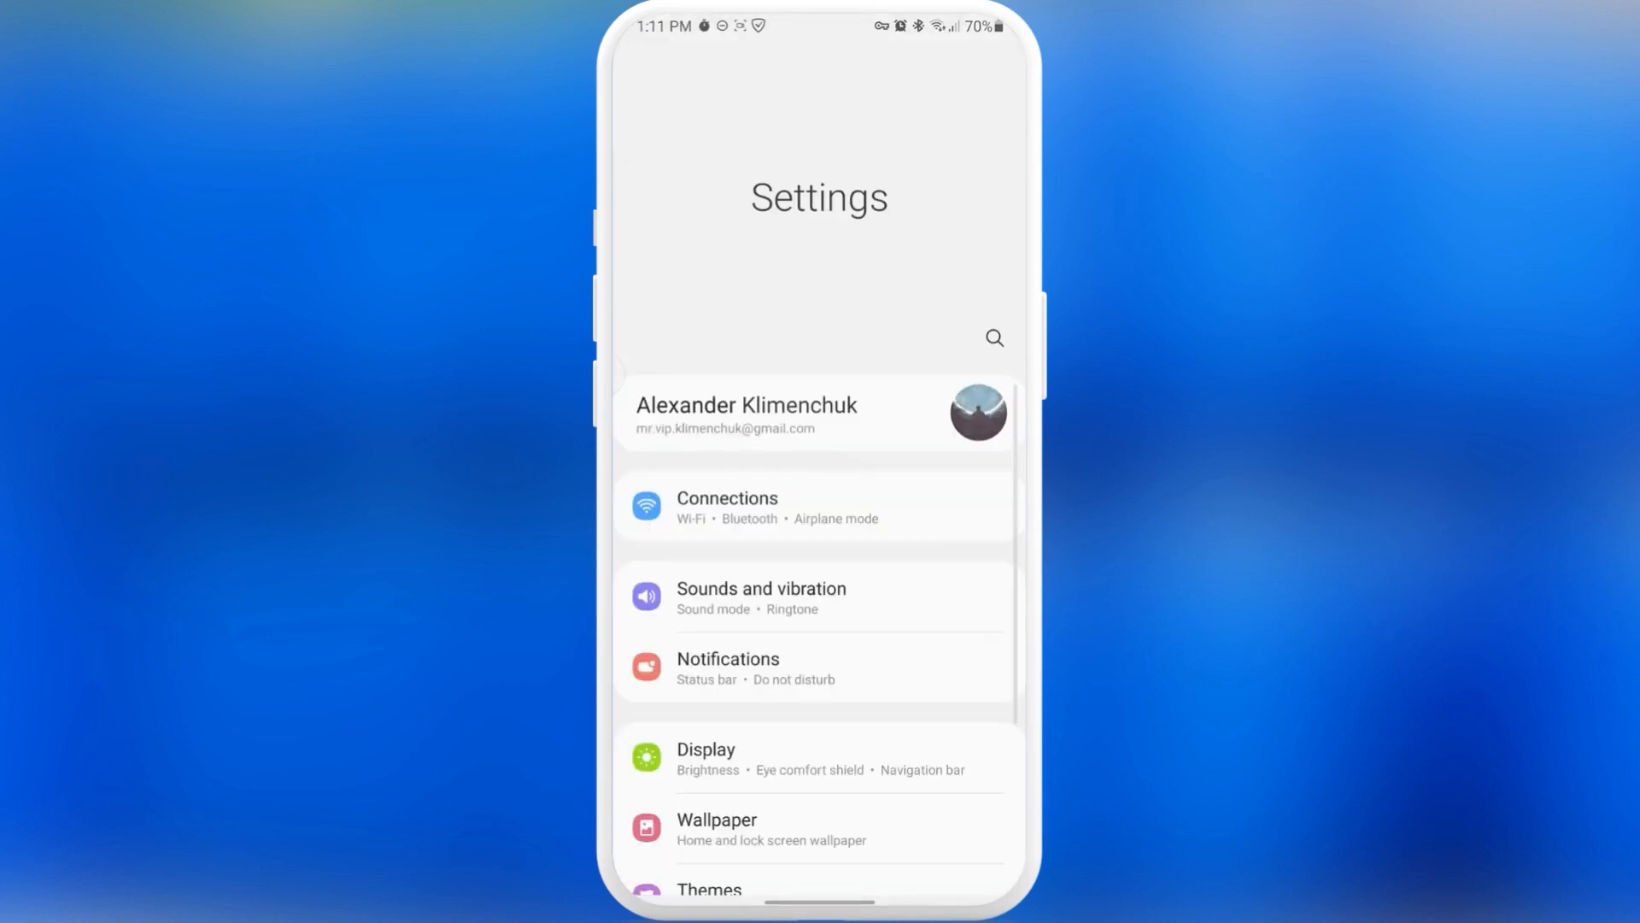
scroll(down, 3)
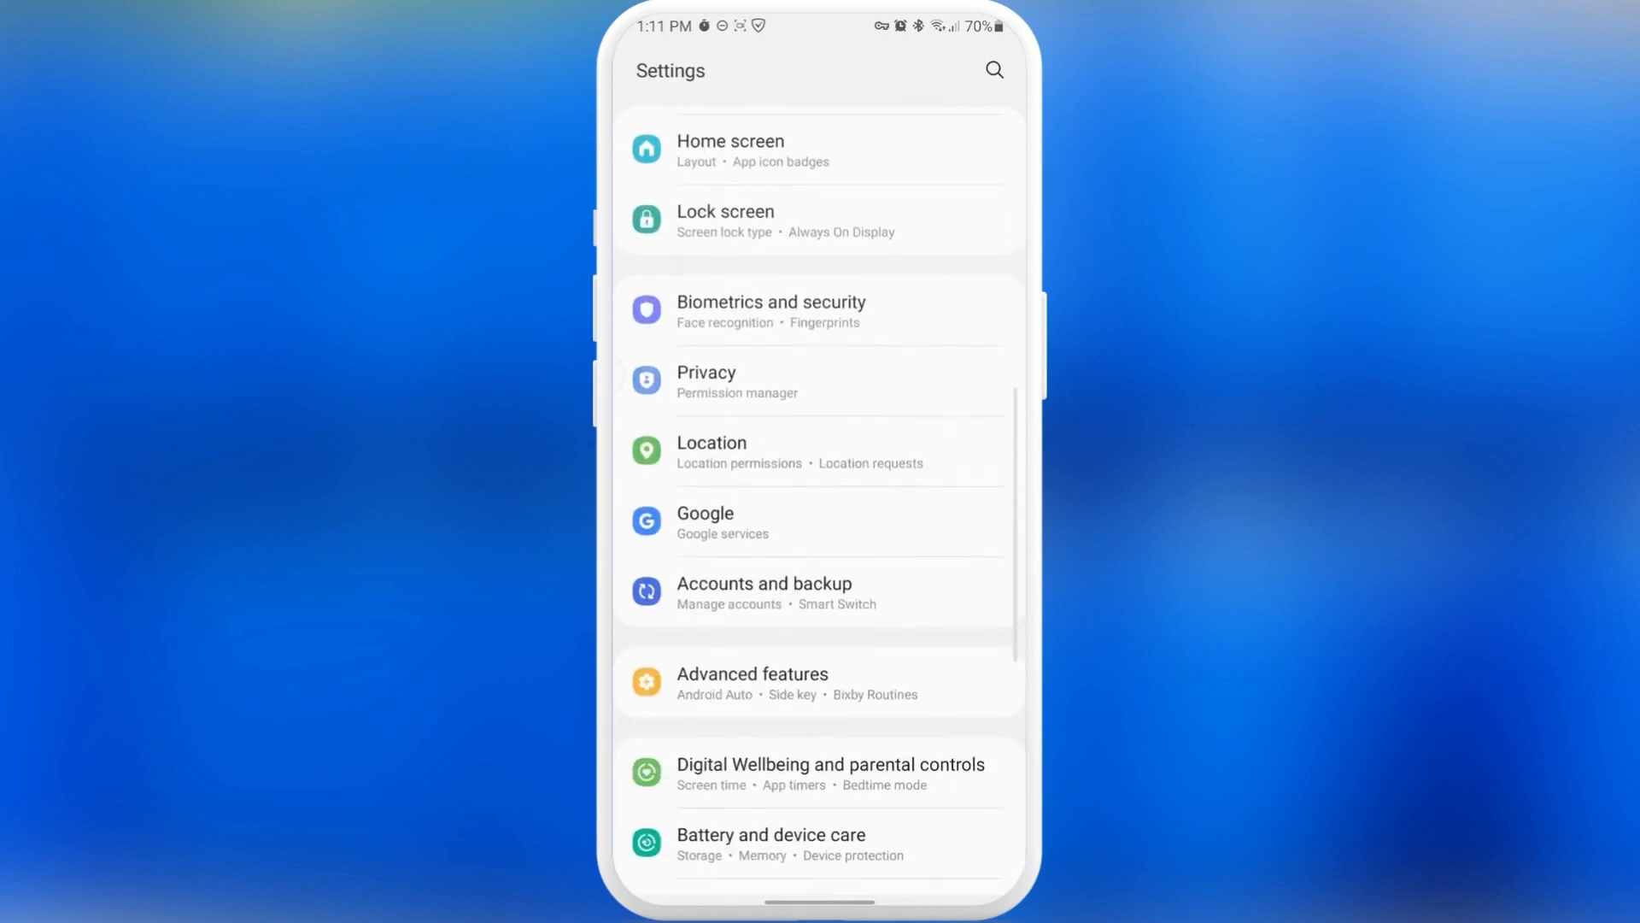
scroll(down, 3)
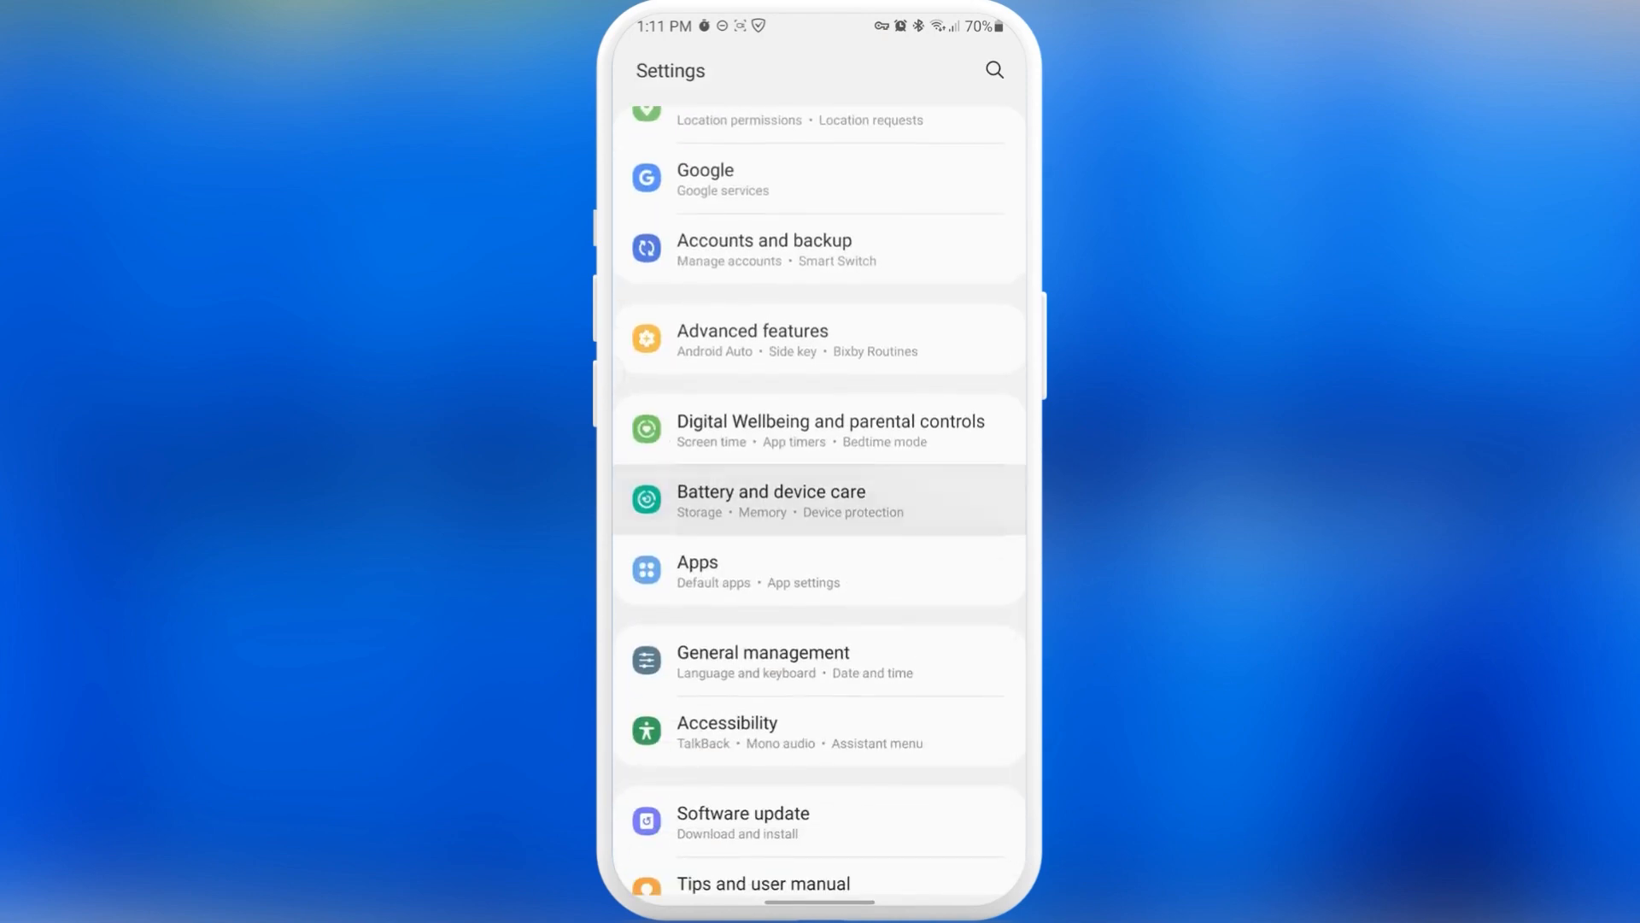
click(770, 500)
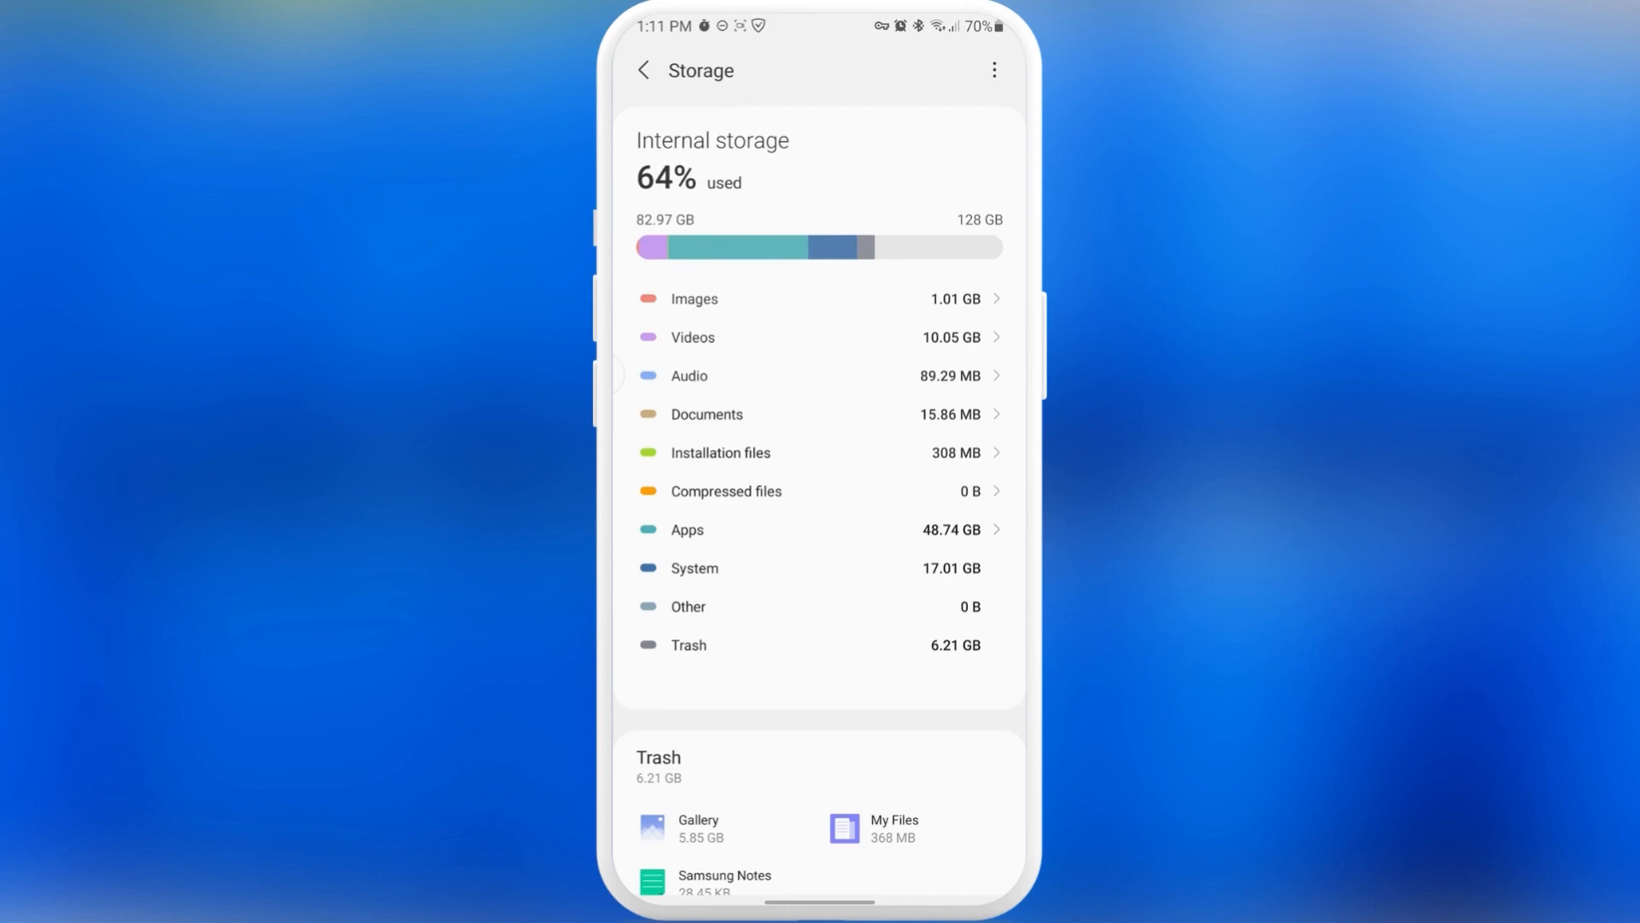
scroll(down, 3)
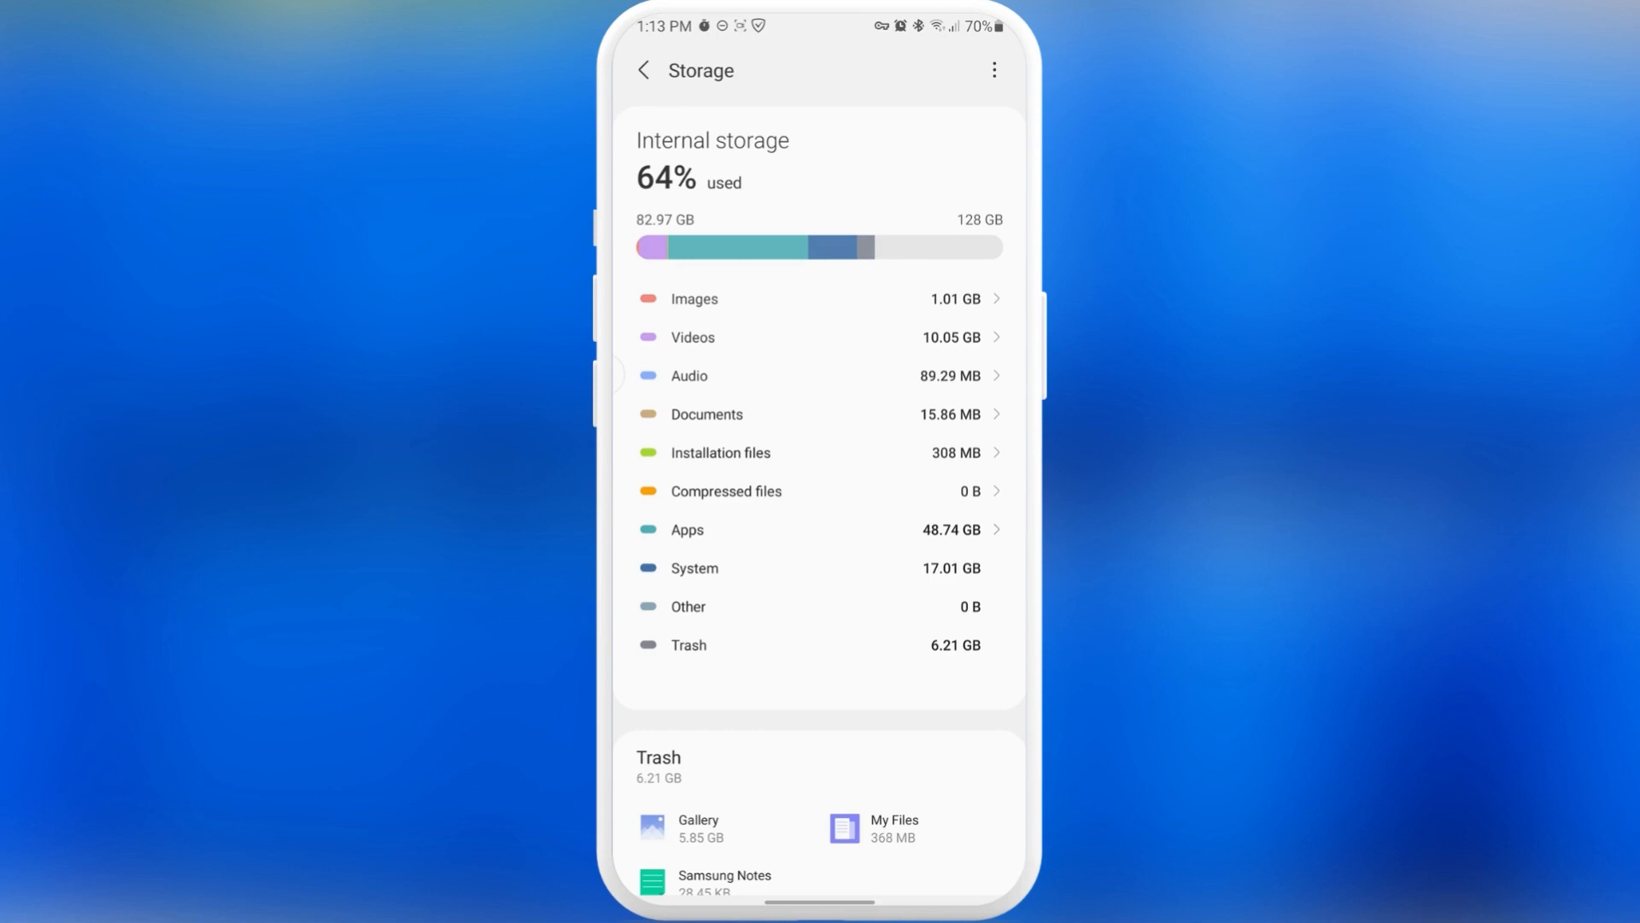
Open the installed apps list from Storage and sort it by size
click(686, 530)
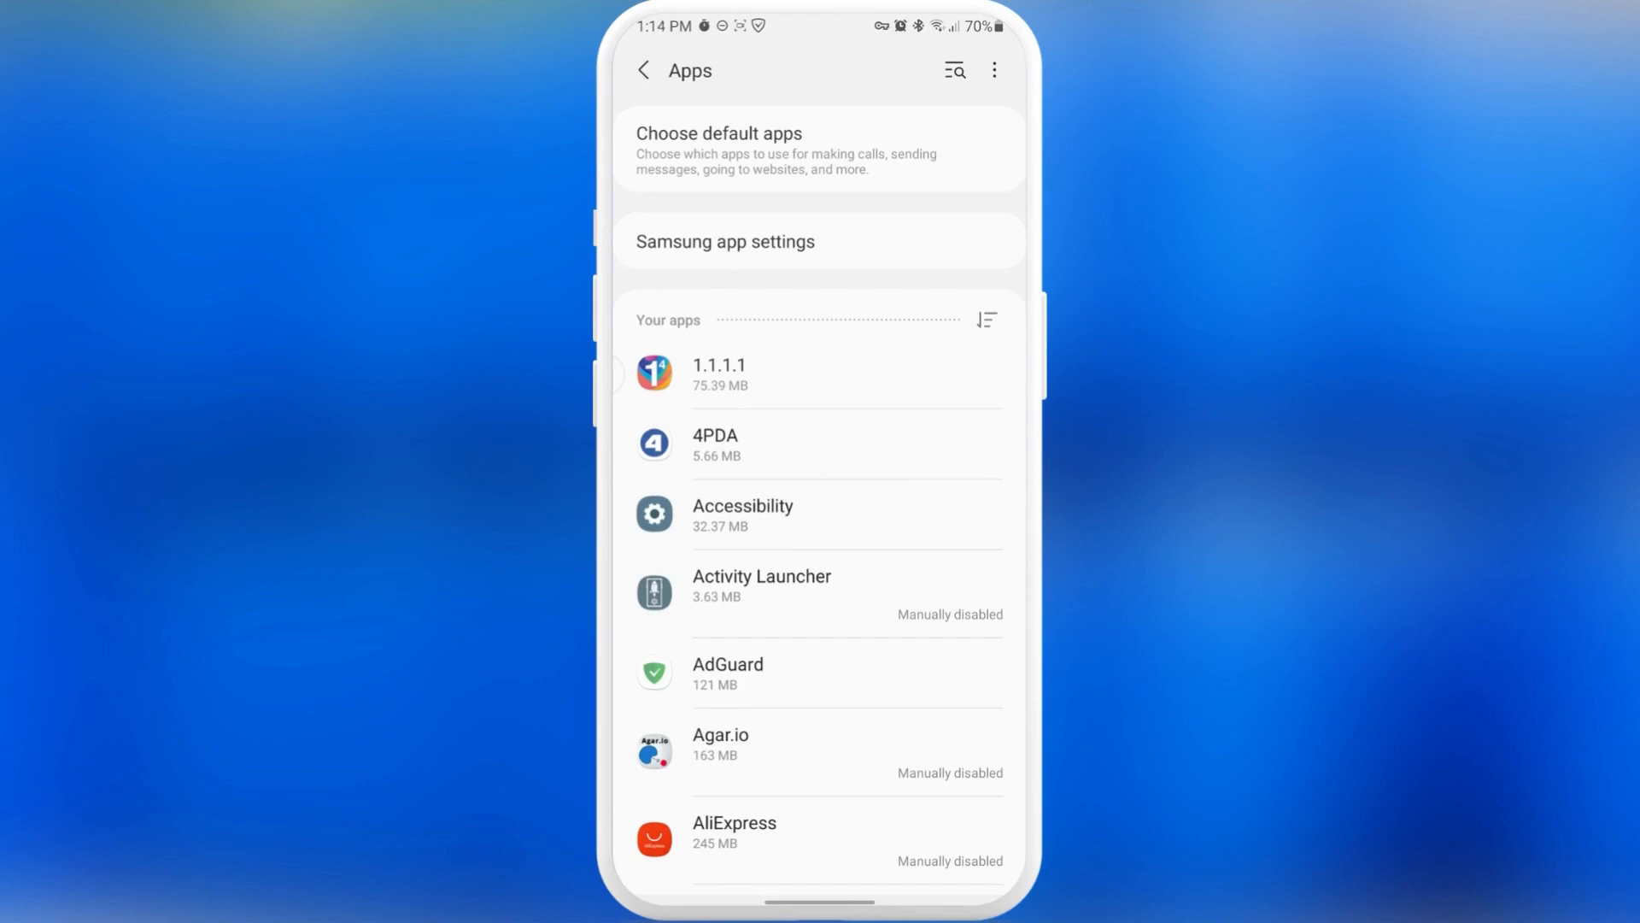
click(985, 319)
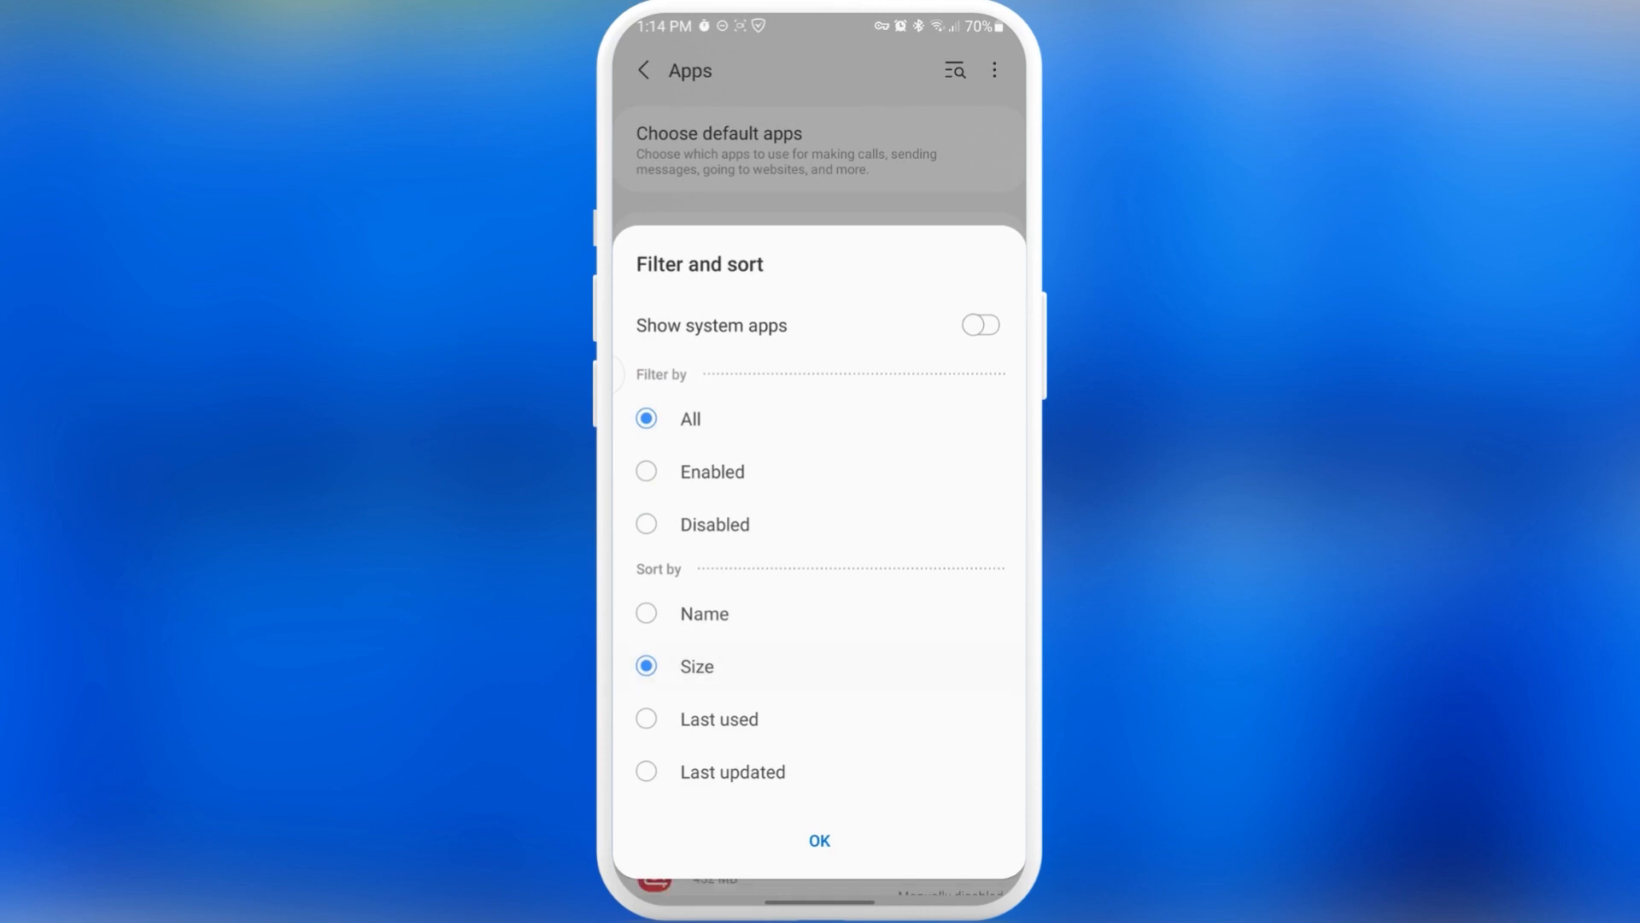
click(819, 840)
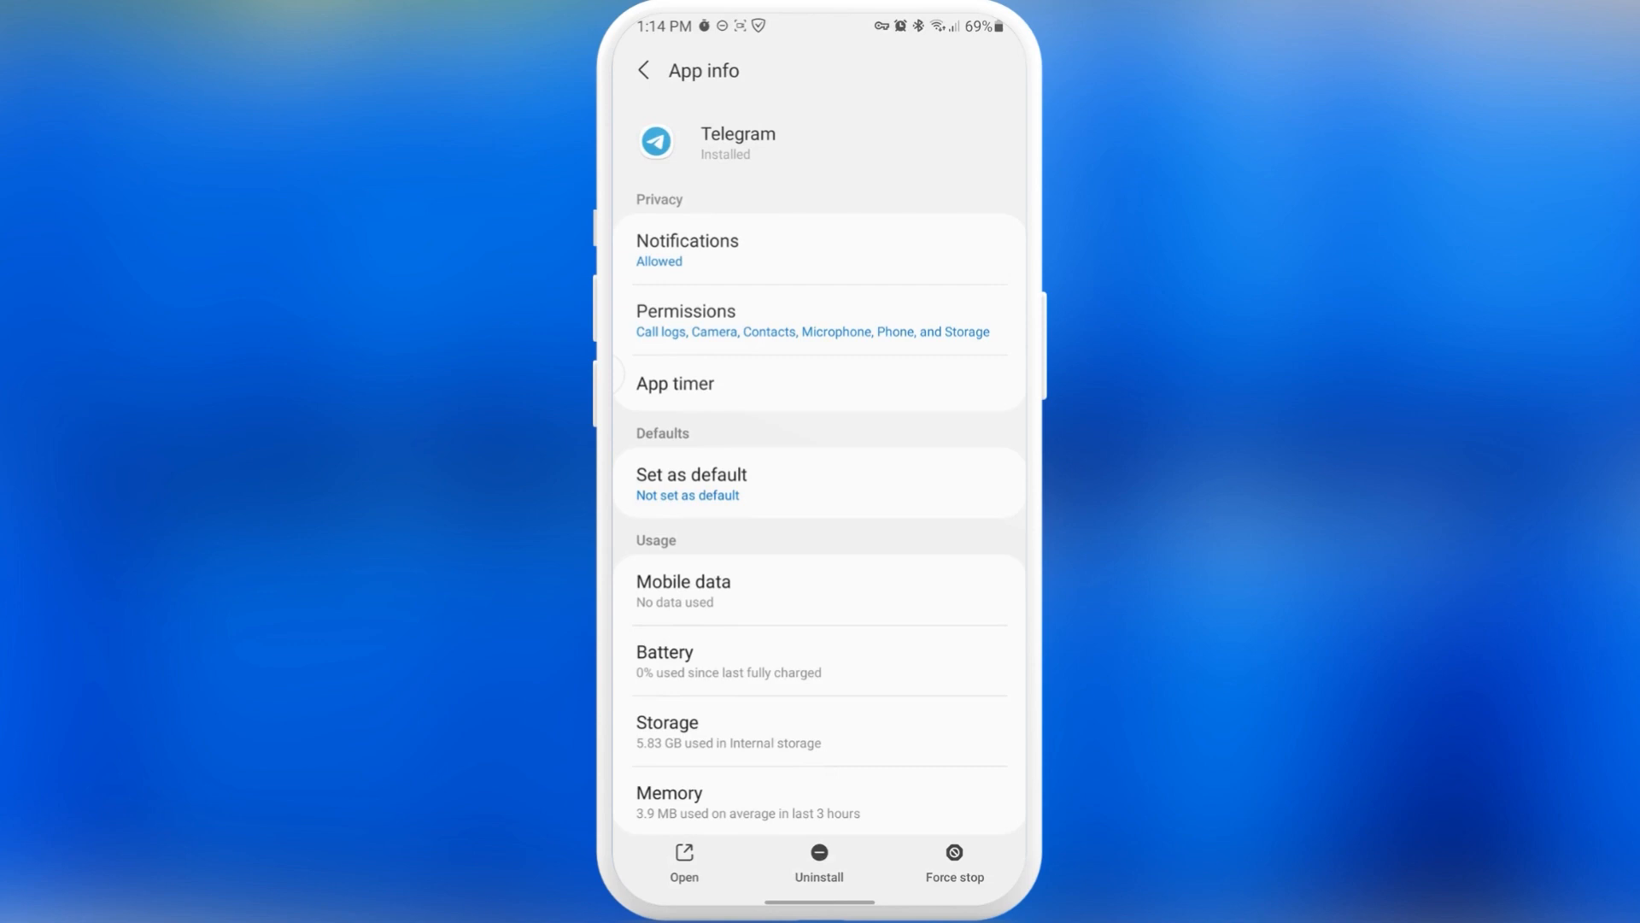
Review Telegram's 5.01 GB storage usage, then back out to the size-sorted Apps list
scroll(down, 3)
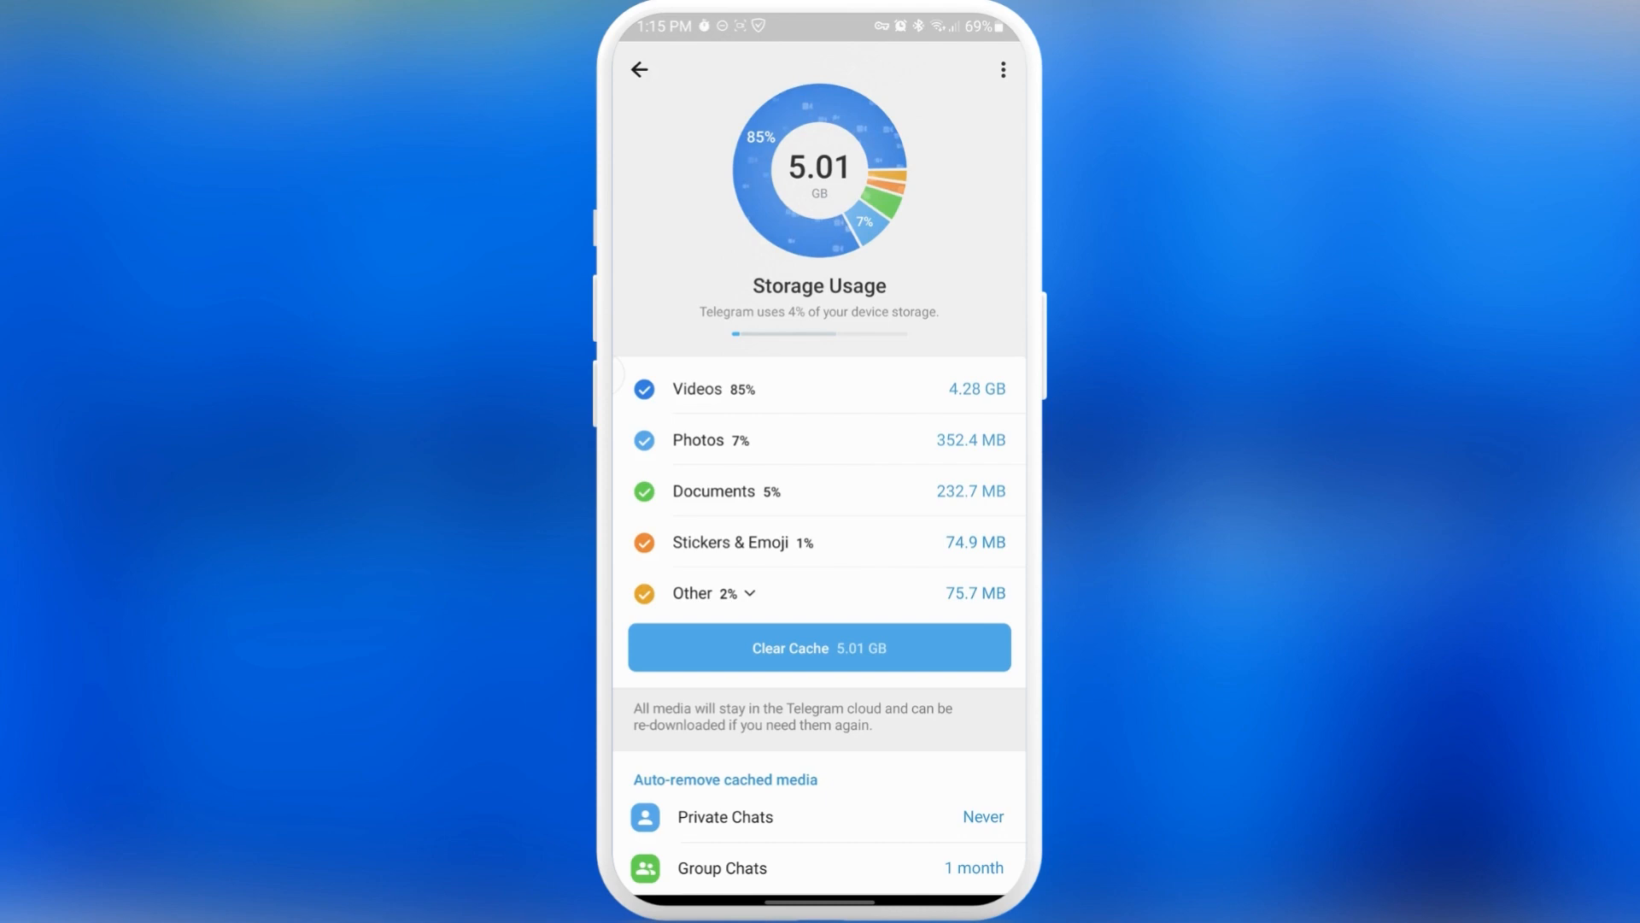
click(639, 71)
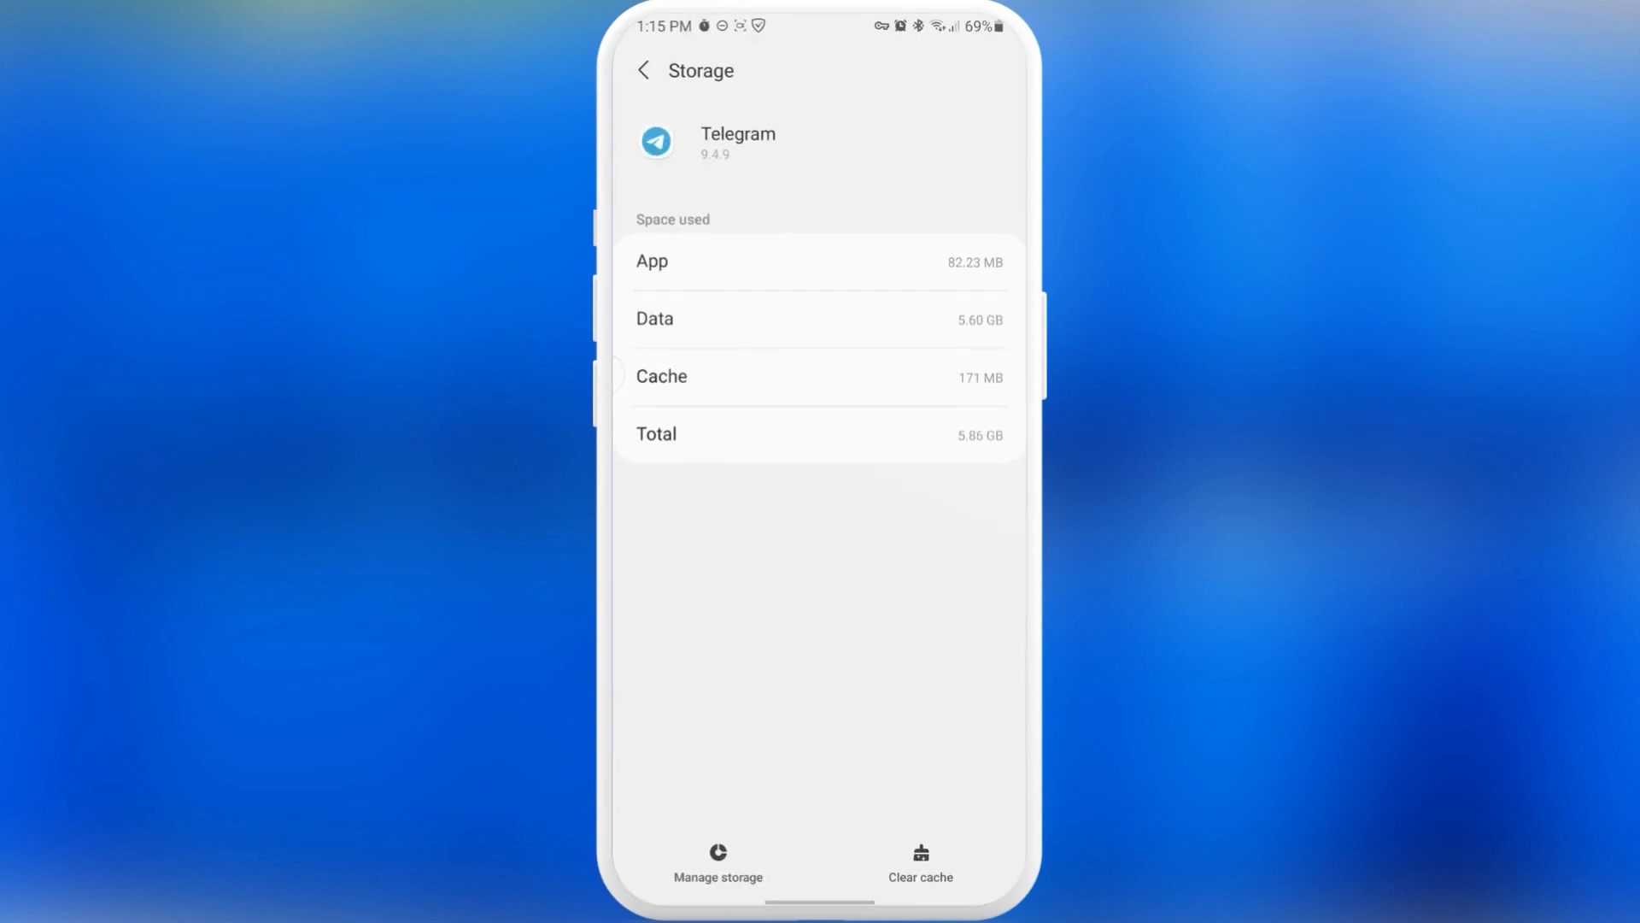
click(644, 70)
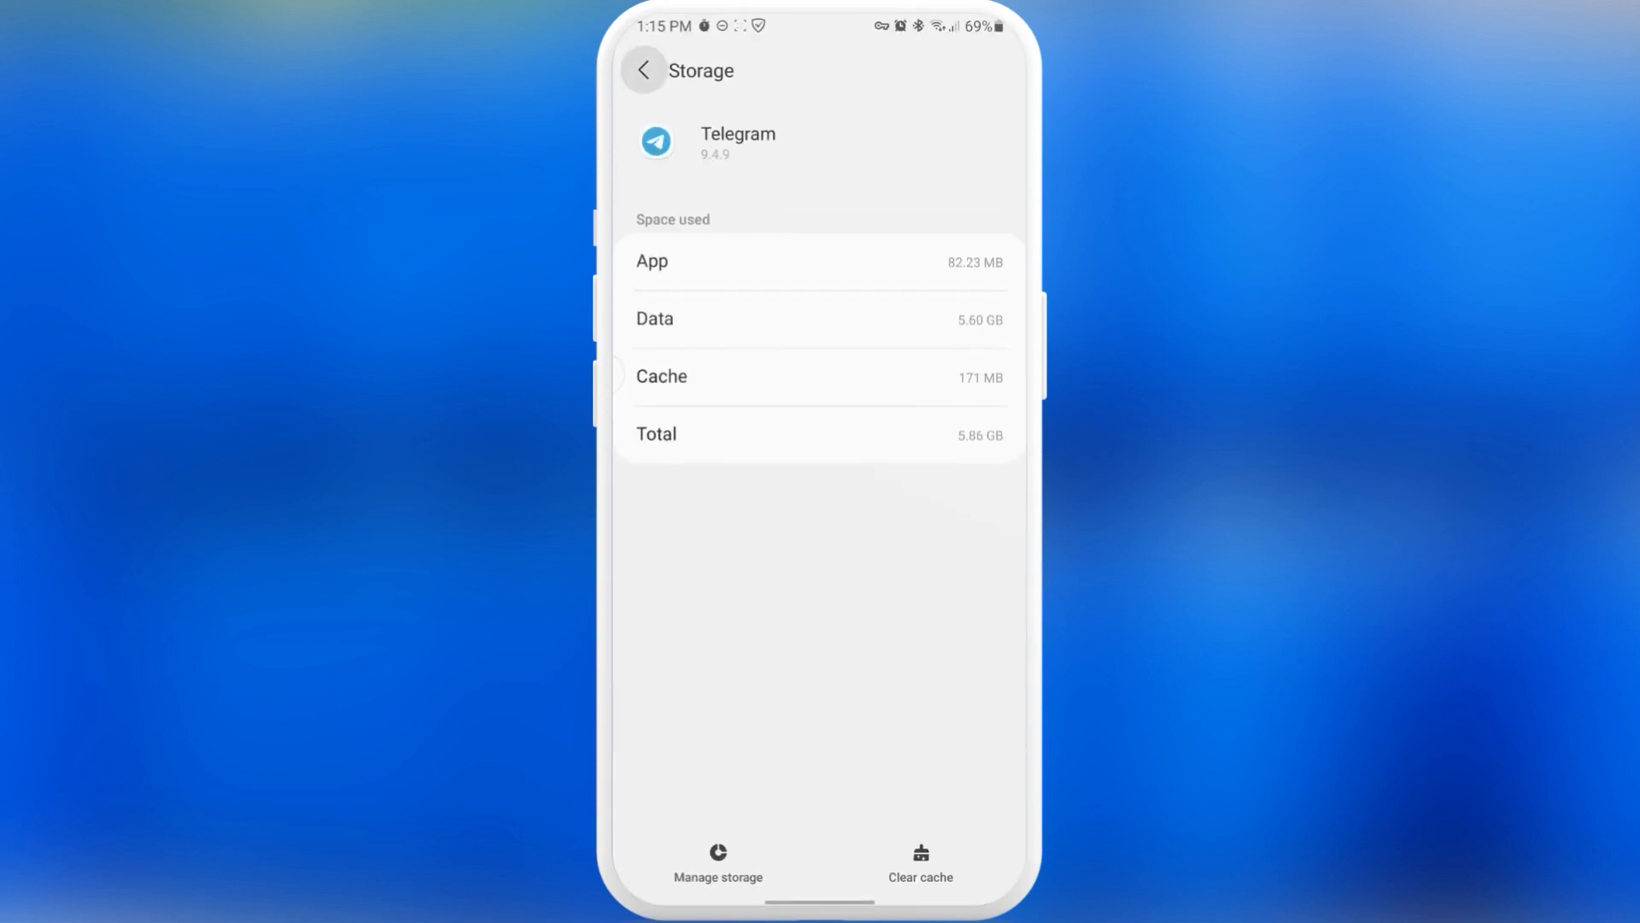
click(643, 70)
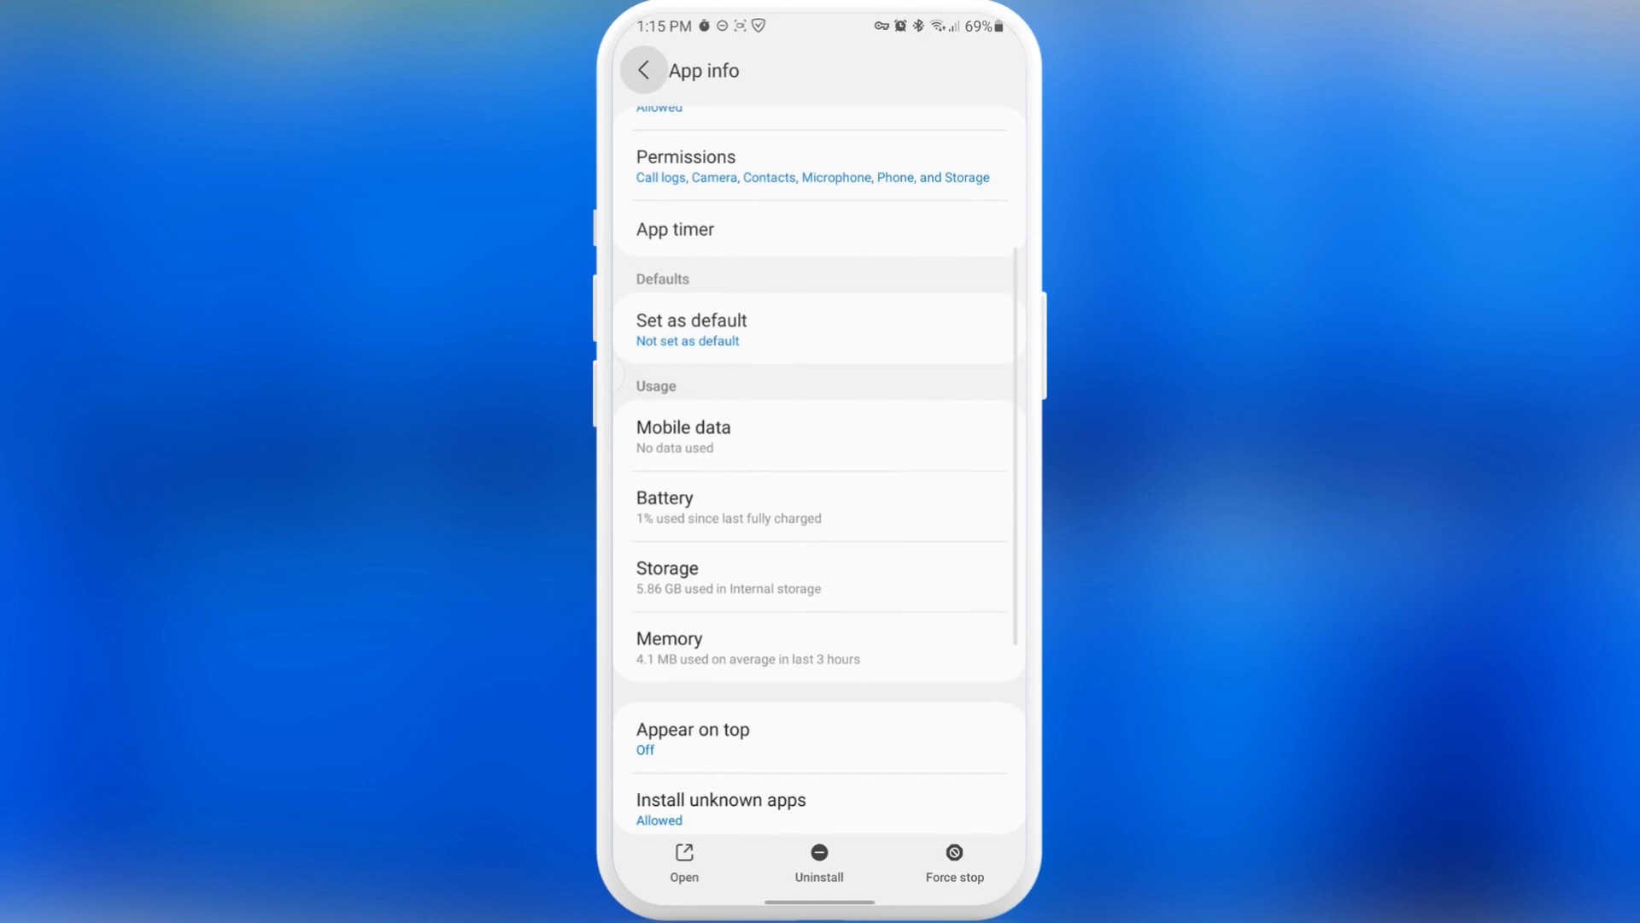
click(644, 70)
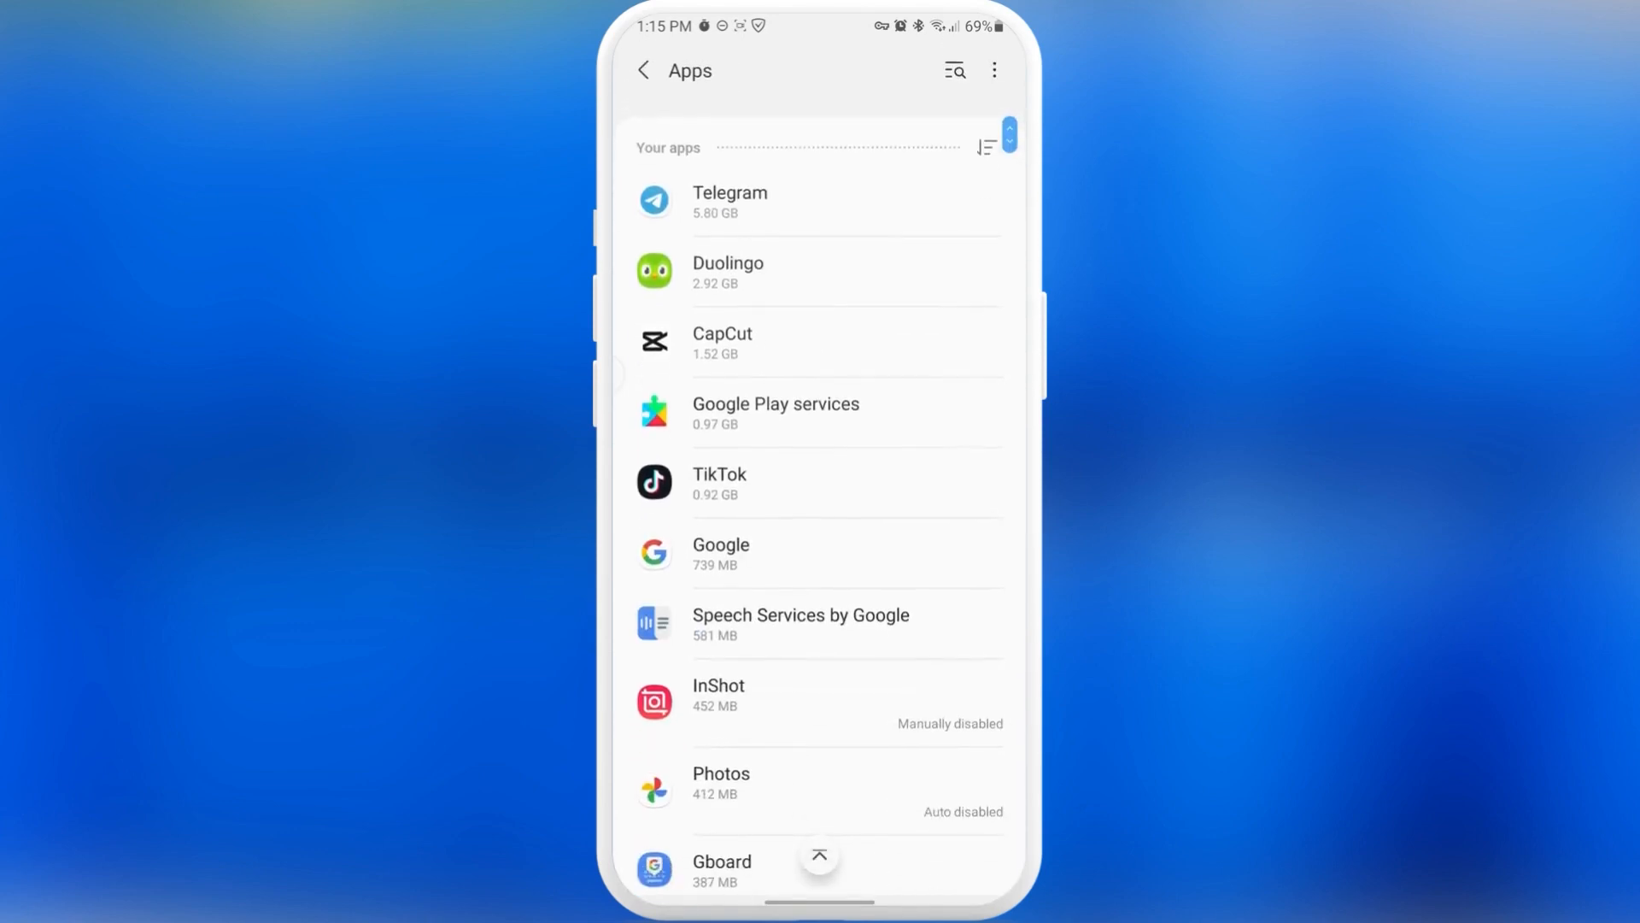
scroll(down, 3)
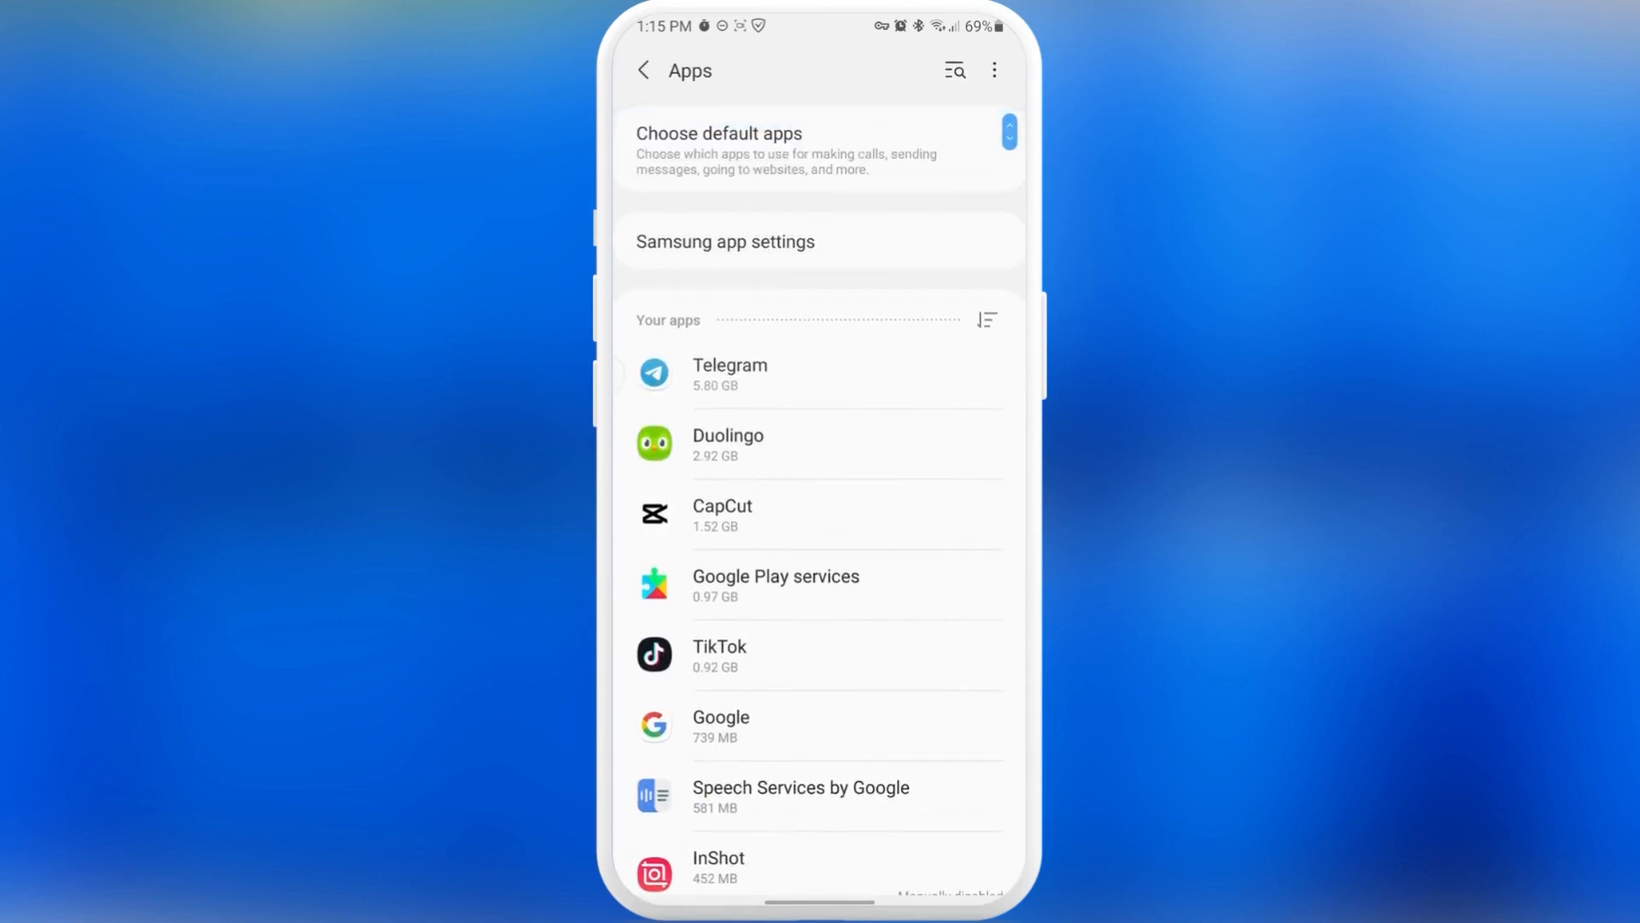